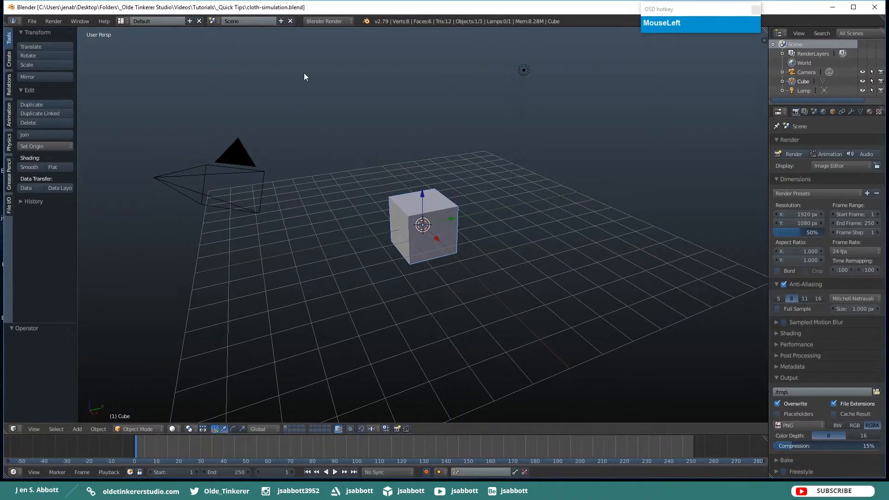
- Set the render engine to Cycles Render from the header dropdown
{"action": "left_click", "coordinate": [324, 21]}
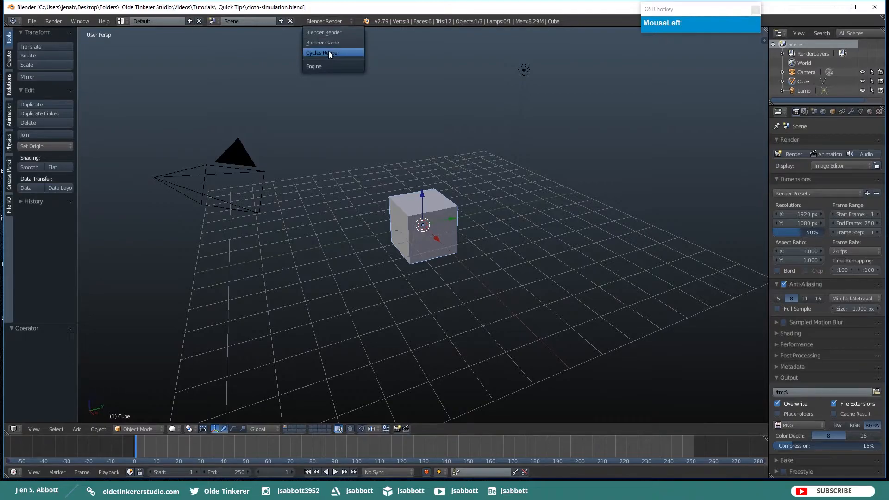
{"action": "left_click", "coordinate": [324, 53]}
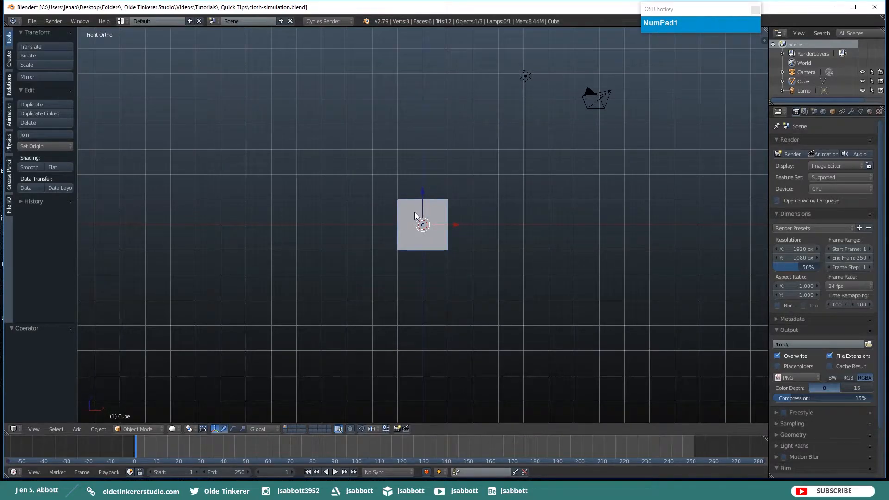
- Delete the default cube and add a plane in its place
{"action": "key", "text": "x"}
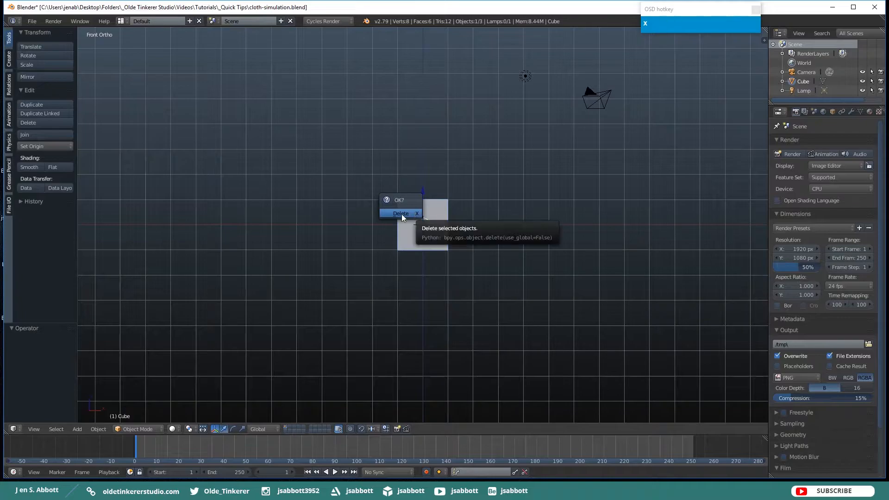
{"action": "left_click", "coordinate": [401, 214]}
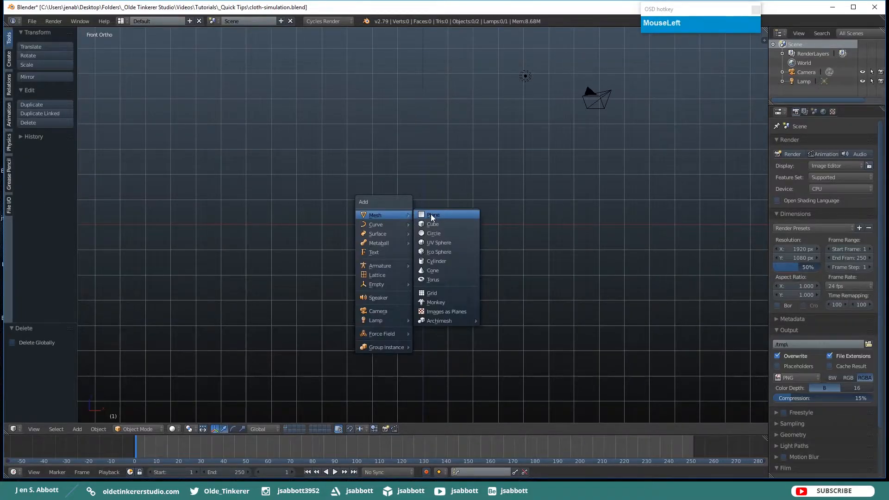
{"action": "left_click", "coordinate": [433, 214]}
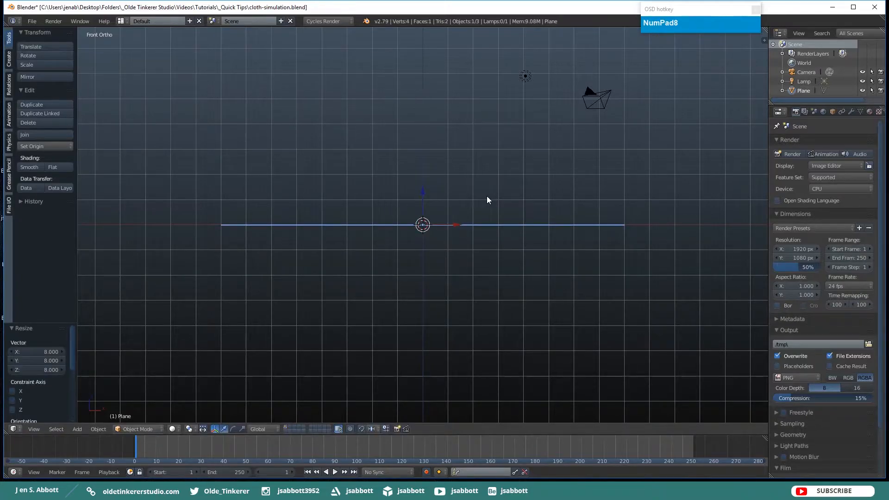
- Add a UV sphere from the Shift+A Mesh menu
{"action": "key", "text": "shift+a"}
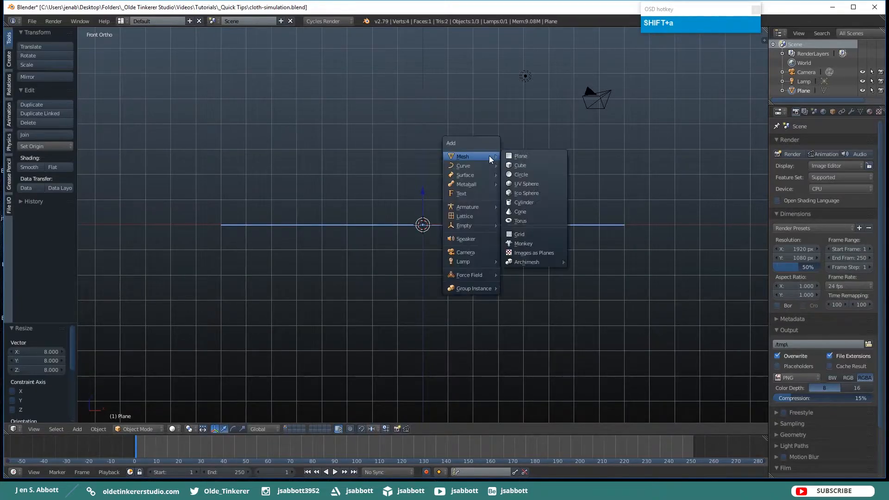
{"action": "mouse_move", "coordinate": [527, 184]}
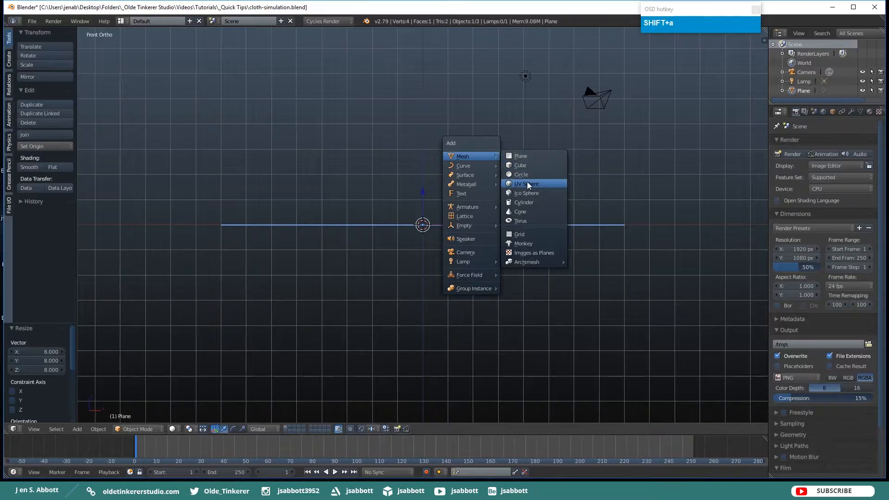
{"action": "left_click", "coordinate": [527, 183]}
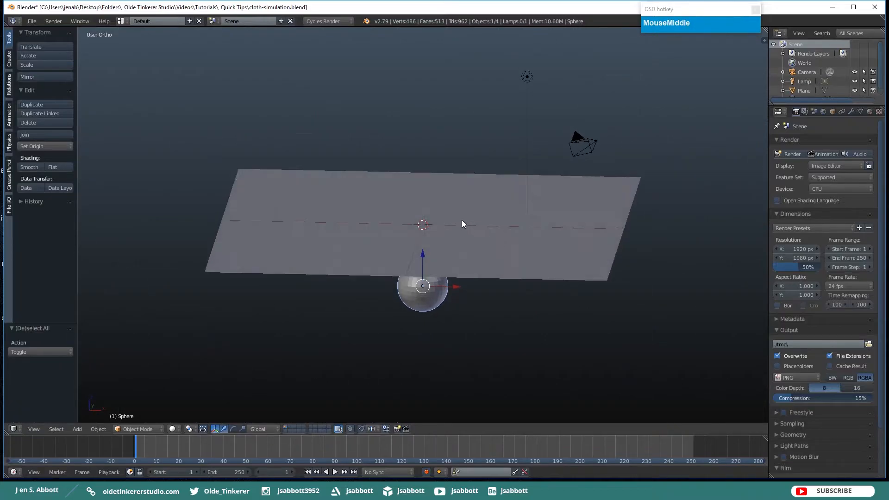
- Subdivide the plane in Edit Mode with 50 cuts and return to Object Mode
{"action": "key", "text": "Tab"}
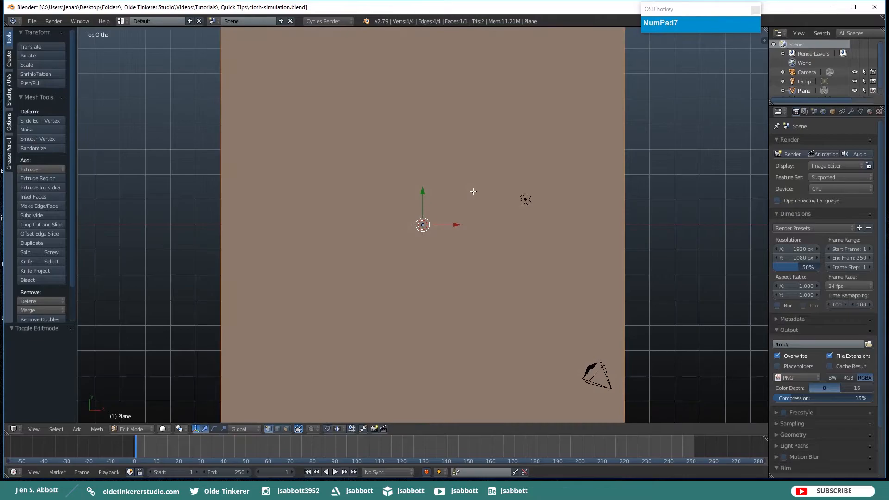
{"action": "scroll", "scroll_direction": "down", "scroll_amount": 3}
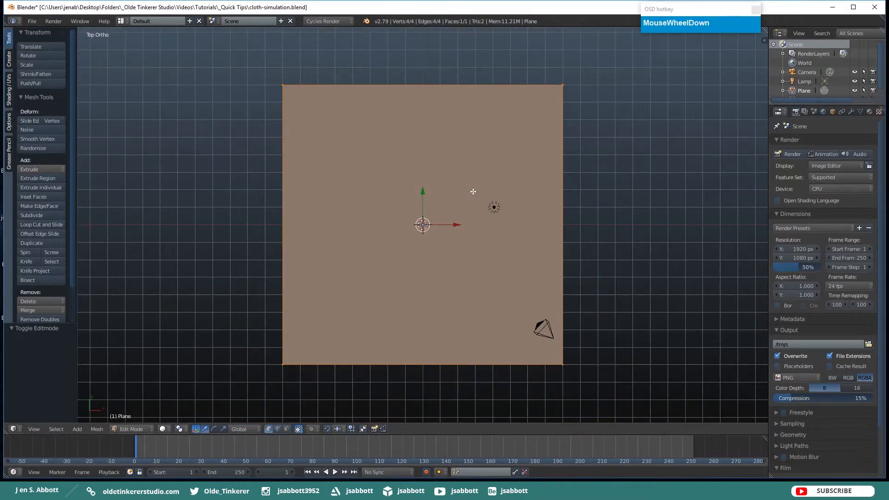
{"action": "key", "text": "w"}
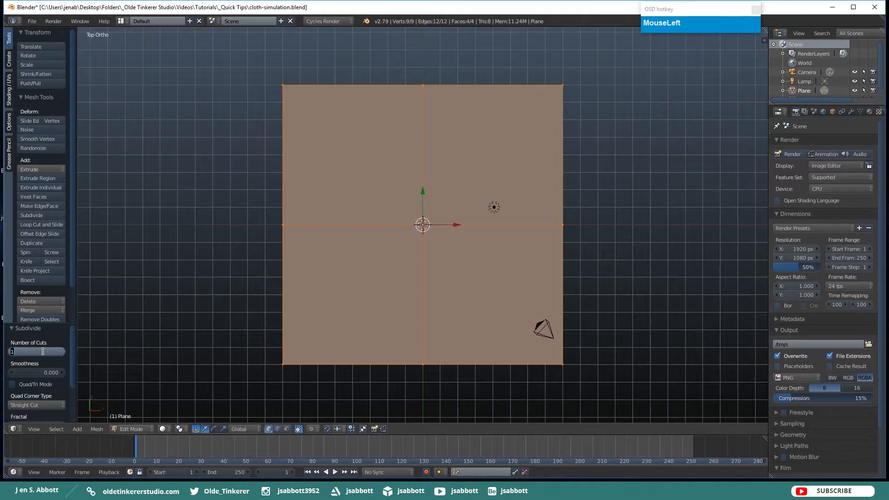
{"action": "type", "text": "50"}
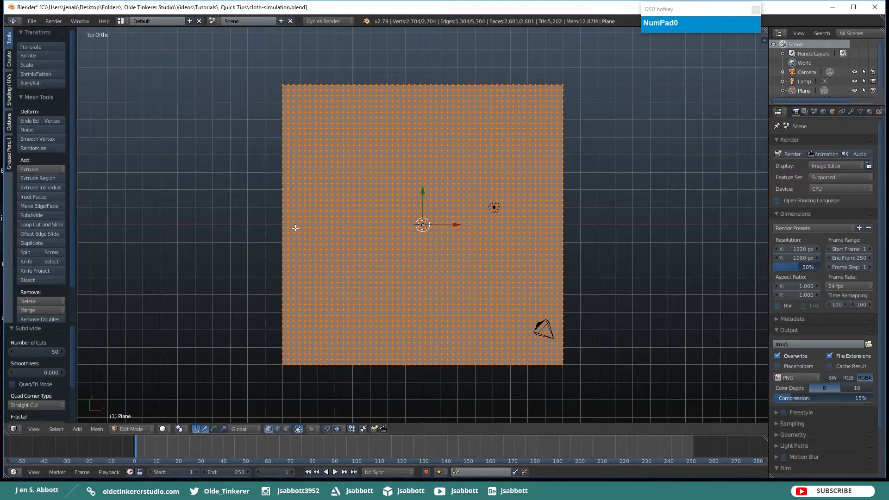
{"action": "key", "text": "Tab"}
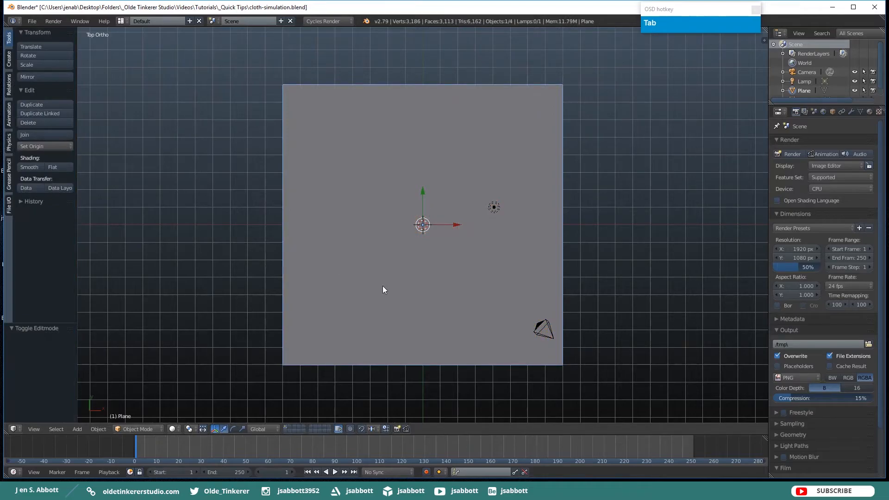
{"action": "mouse_move", "coordinate": [692, 190]}
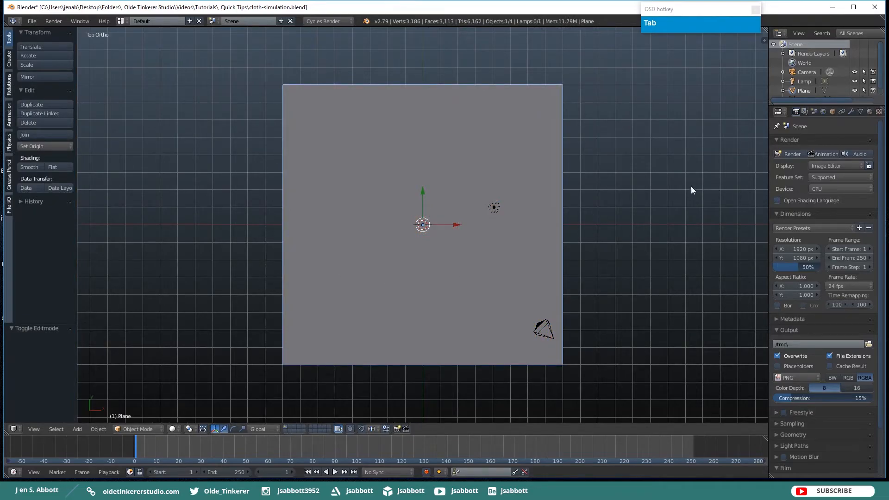
{"action": "mouse_move", "coordinate": [770, 134]}
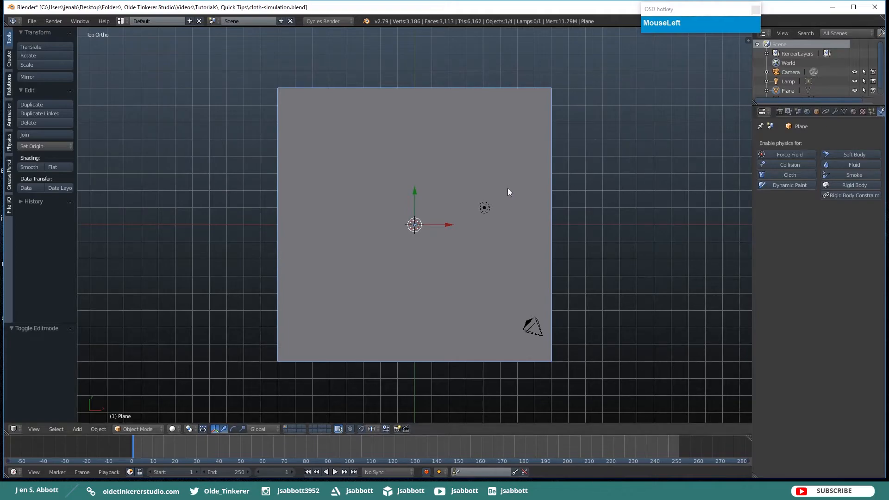
{"action": "mouse_move", "coordinate": [483, 150]}
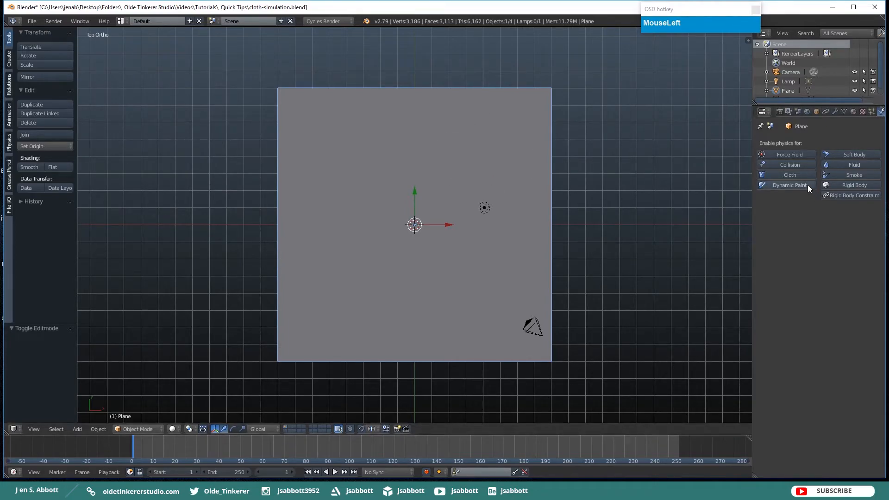
{"action": "mouse_move", "coordinate": [790, 174]}
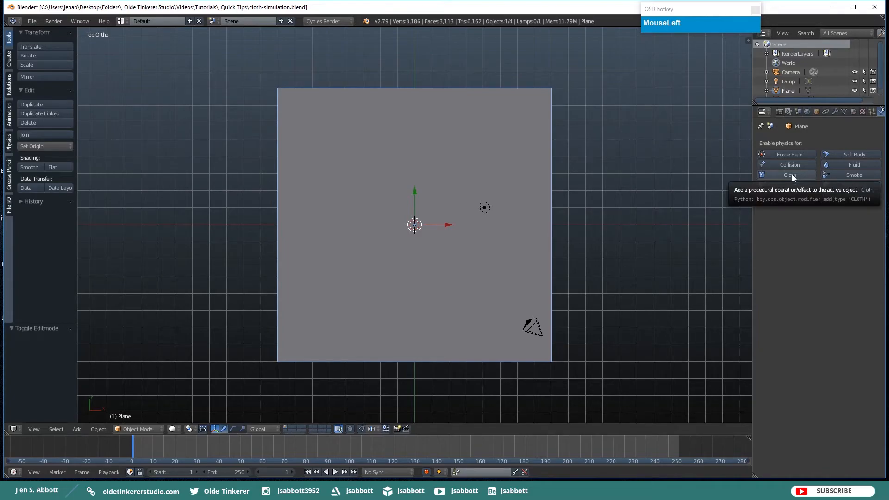
- Add Cloth physics to the plane in the Physics properties
{"action": "left_click", "coordinate": [781, 175]}
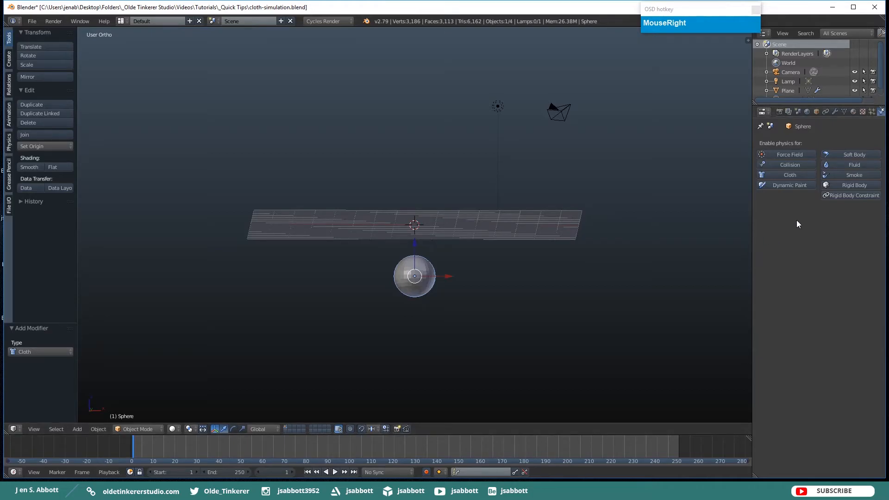
- Give the sphere Collision physics and play the timeline animation
{"action": "left_click", "coordinate": [789, 164]}
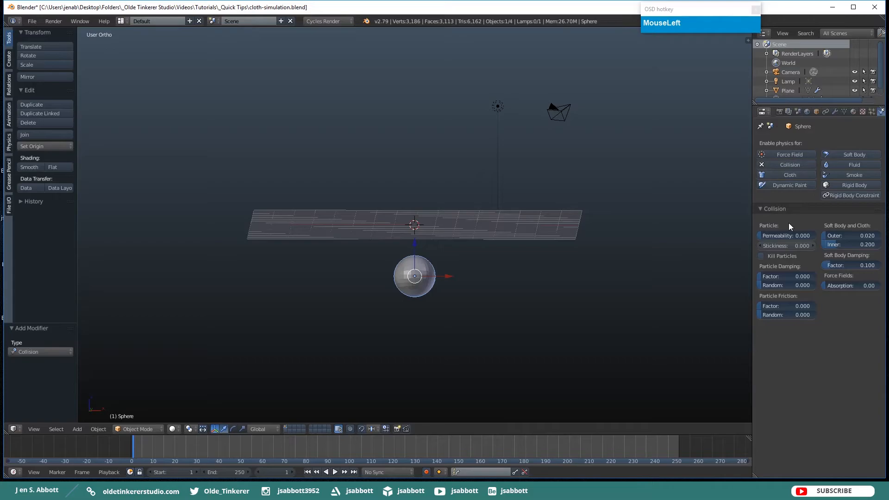
{"action": "mouse_move", "coordinate": [632, 207]}
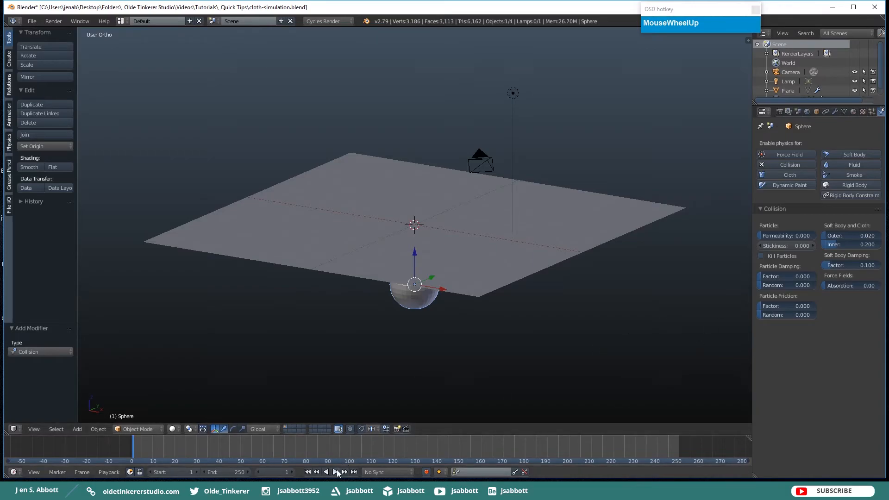
{"action": "left_click", "coordinate": [336, 472]}
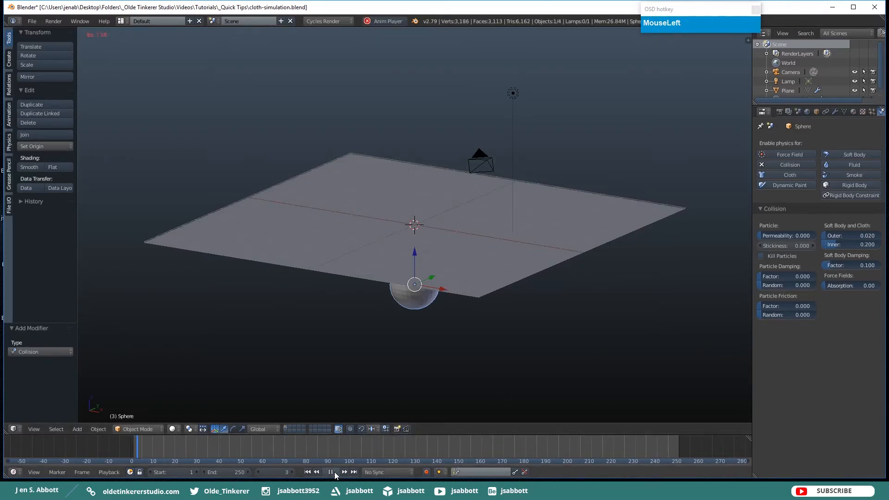